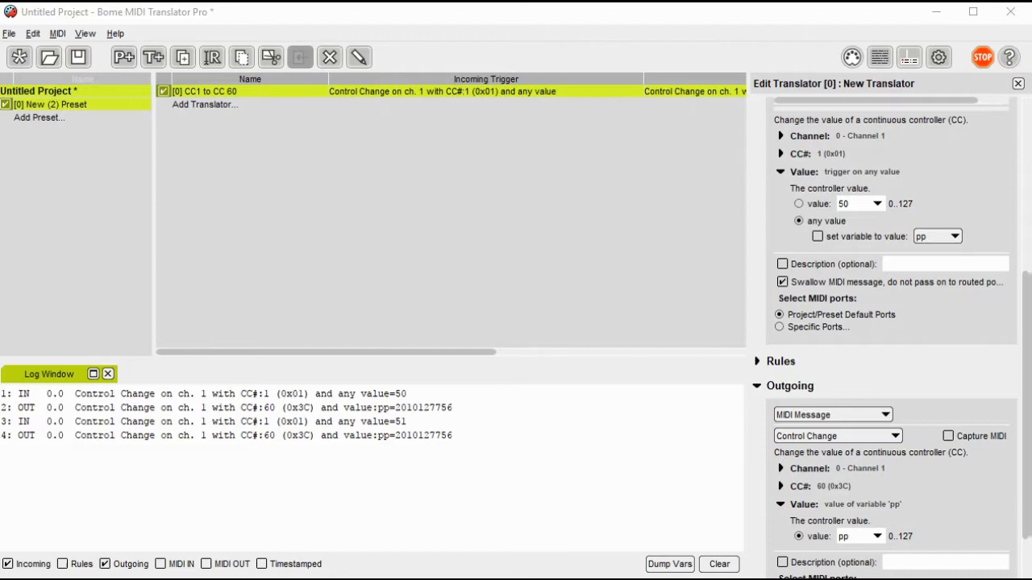
- Close the CC1-to-CC60 project and start a new untitled project
click(11, 35)
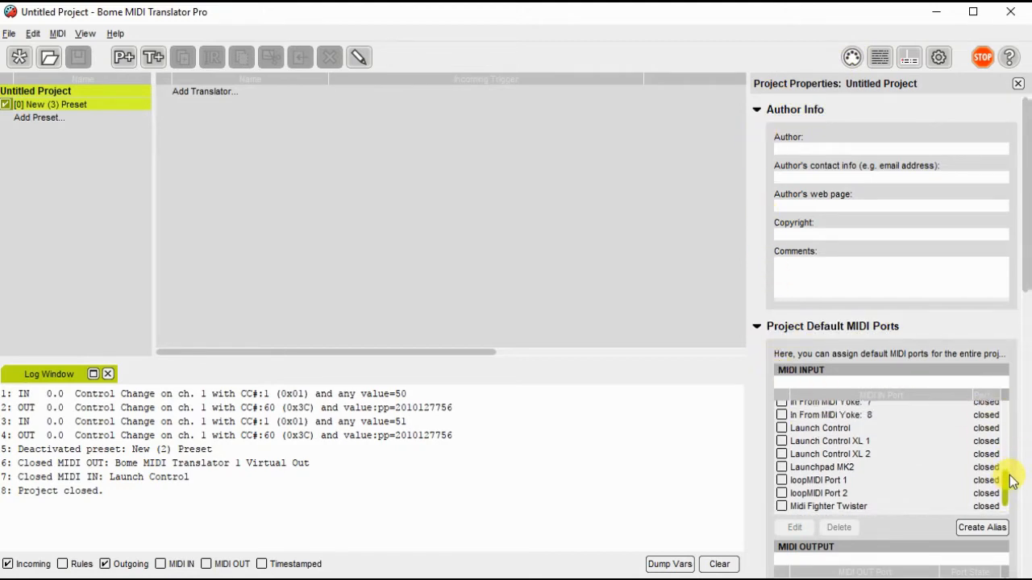
- Open Launch Control as default MIDI input and BMT1 virtual port as default output
click(815, 433)
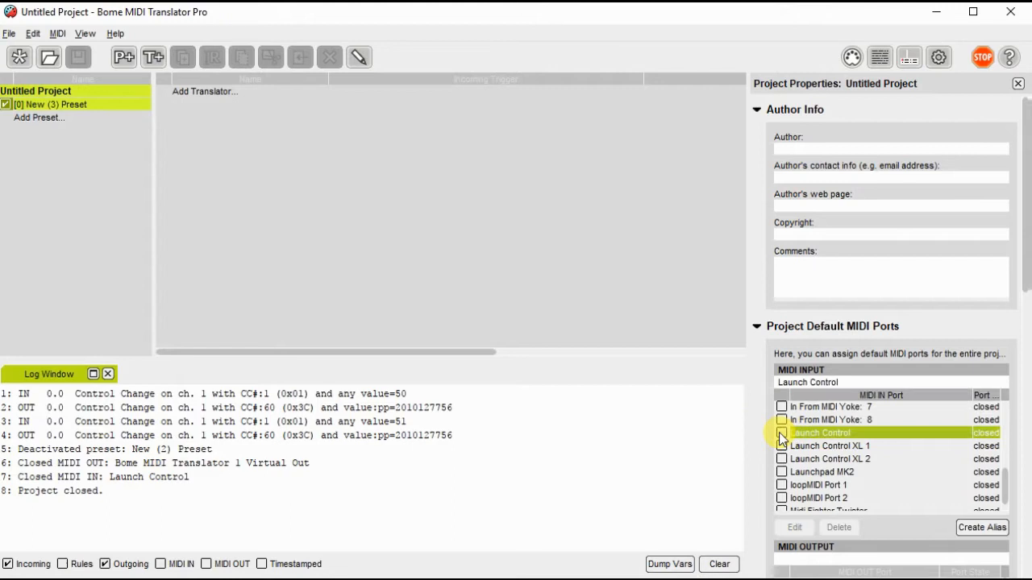
click(780, 433)
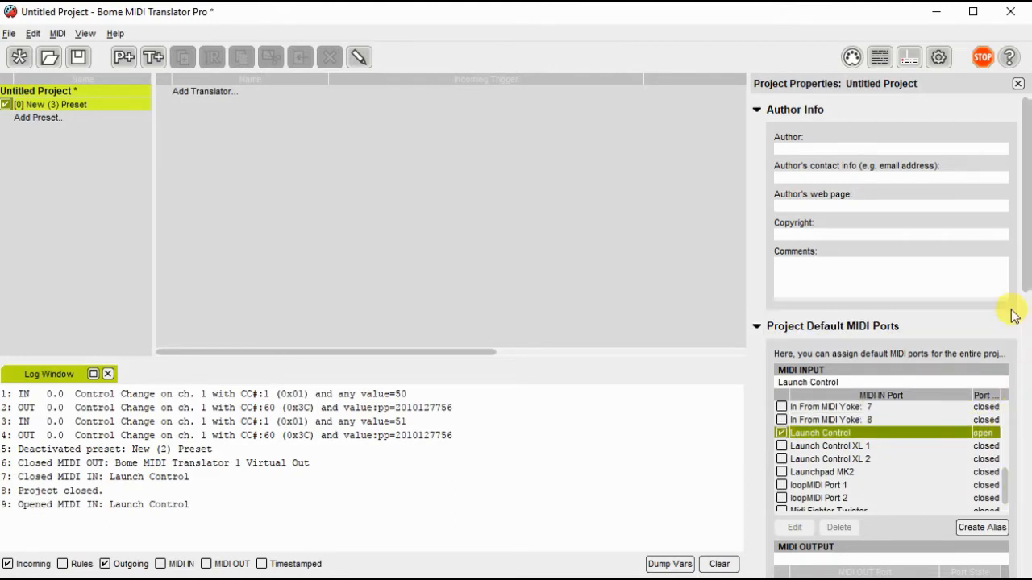
scroll(down, 3)
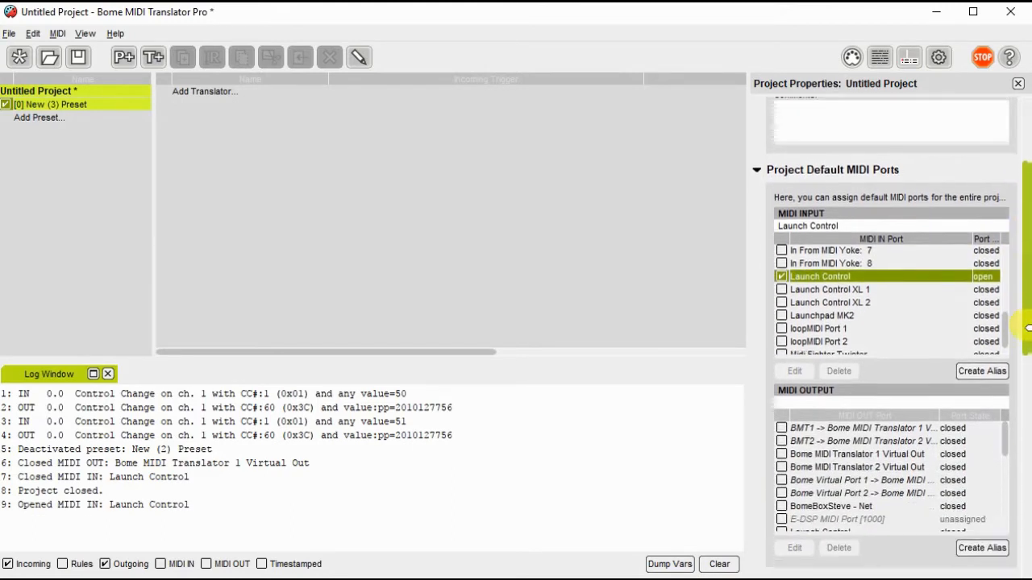
scroll(down, 3)
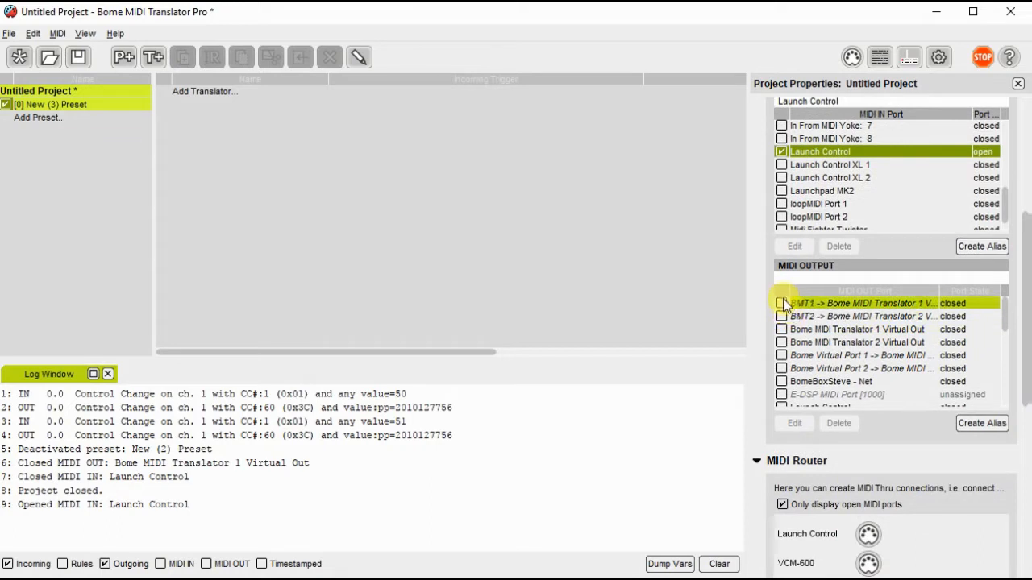
click(781, 303)
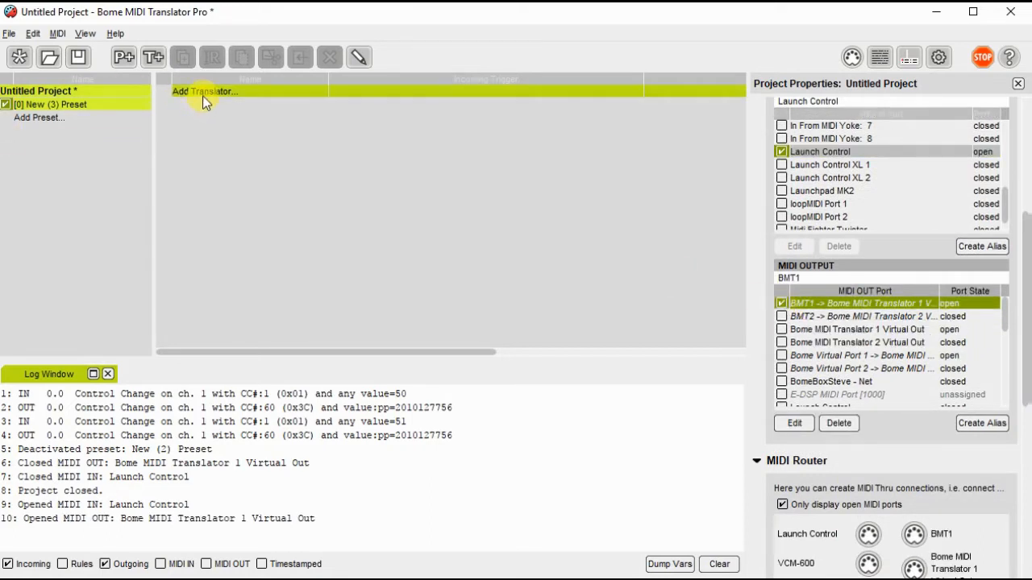
- Add a translator named 'CC1 to CC 60'
click(202, 91)
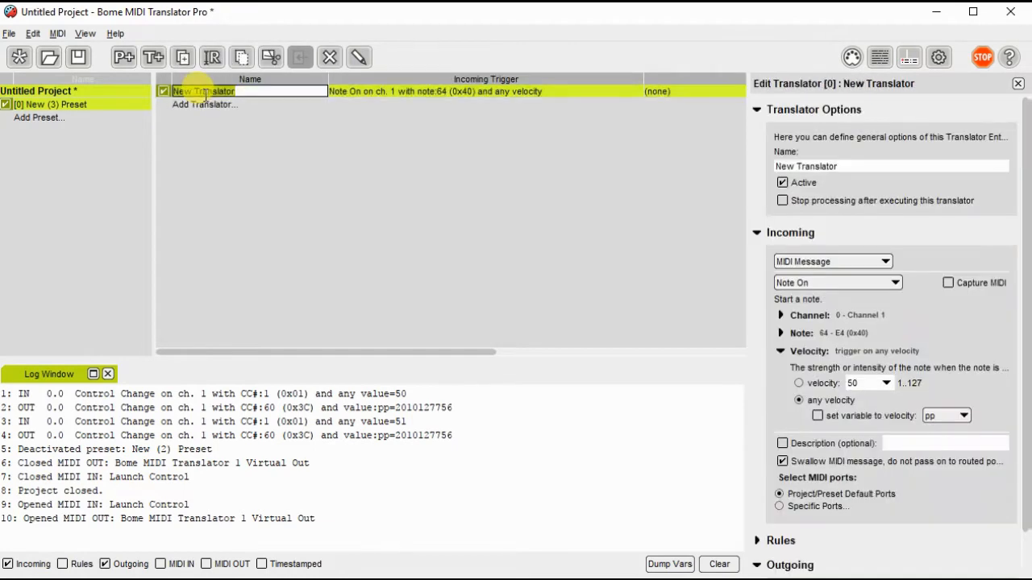
text(CC1 to CC 60)
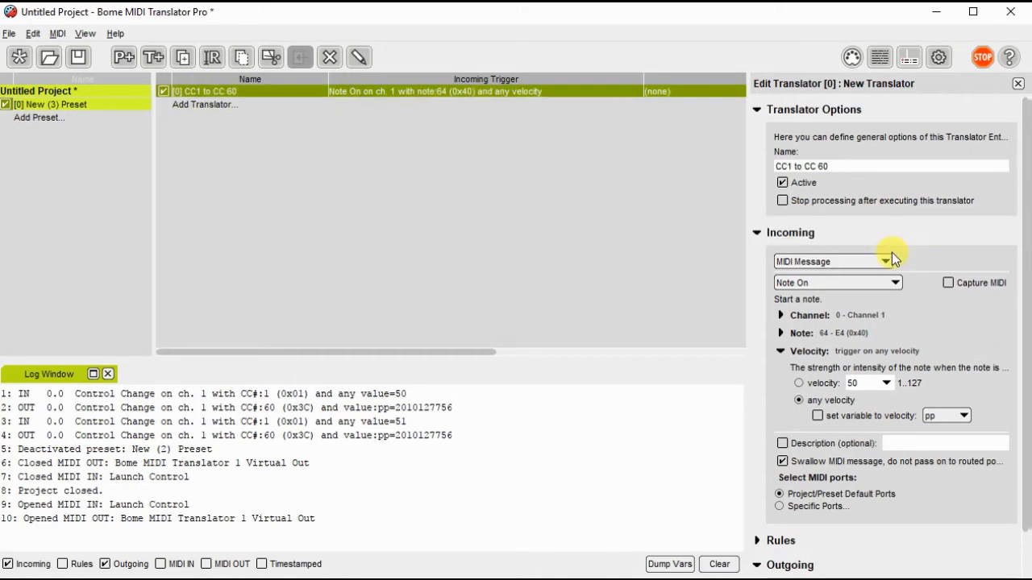
- Capture CC#1 as the incoming trigger, storing its value in variable pp
click(933, 282)
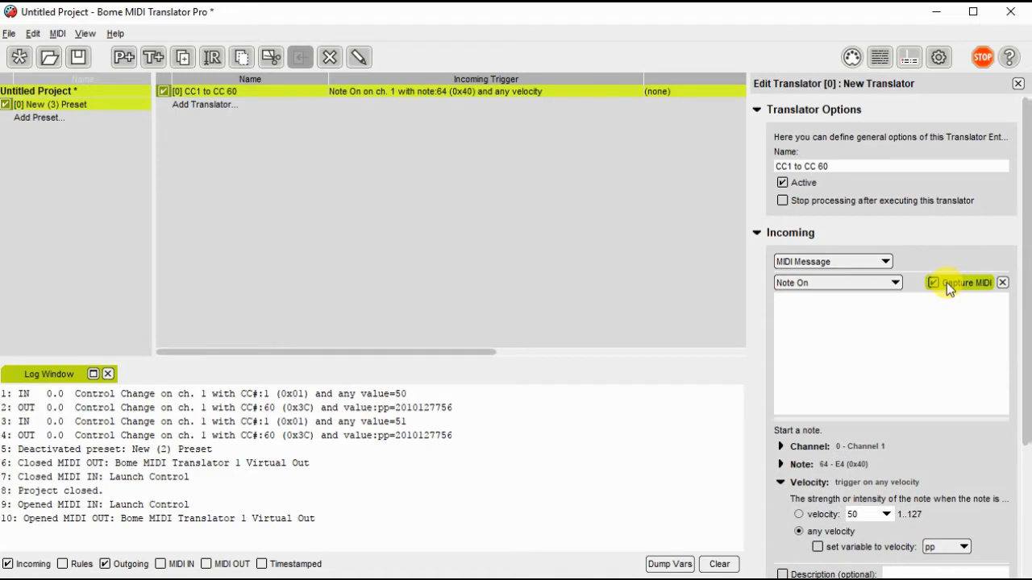
click(940, 282)
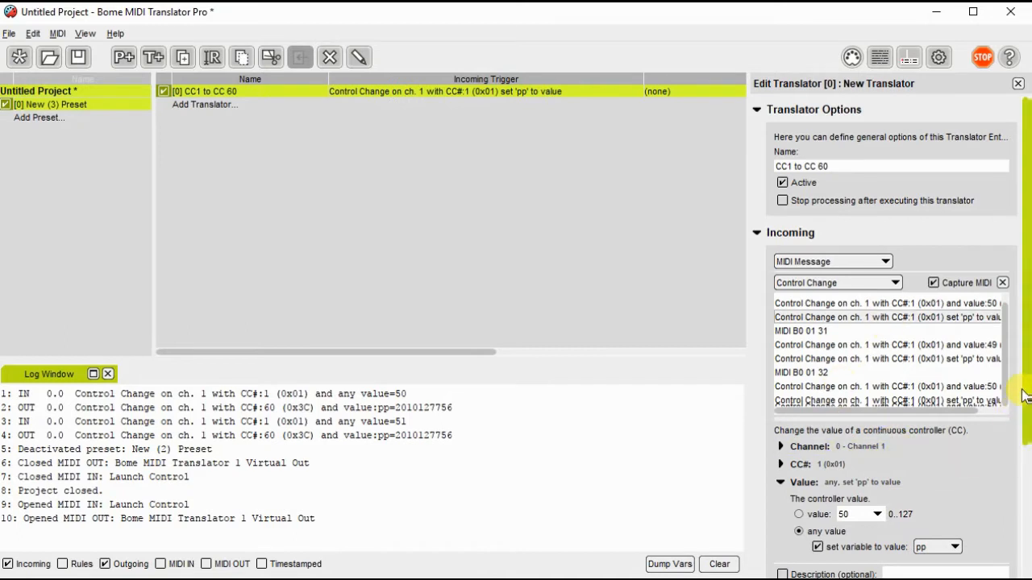
scroll(down, 3)
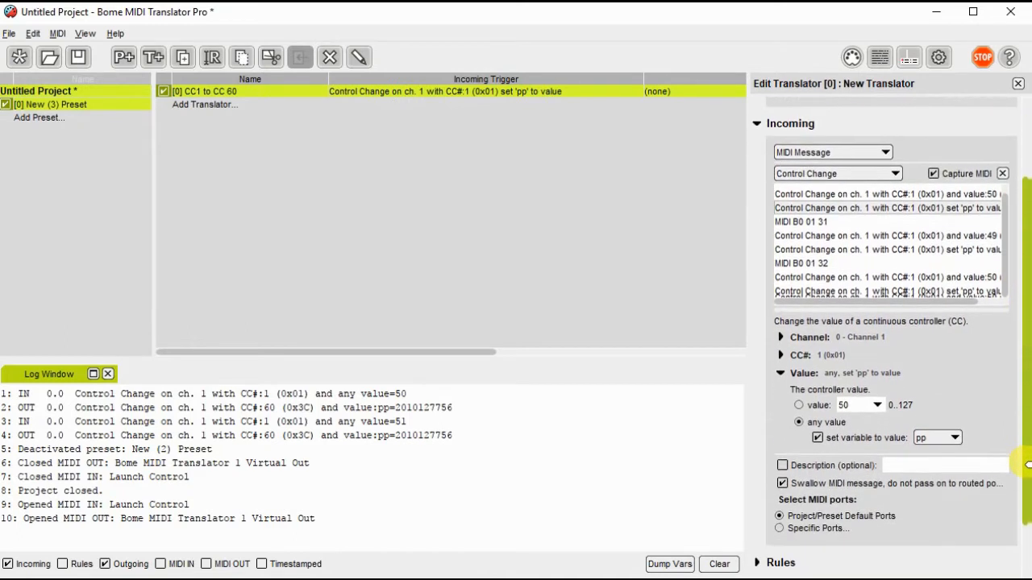
mouse_move(806, 337)
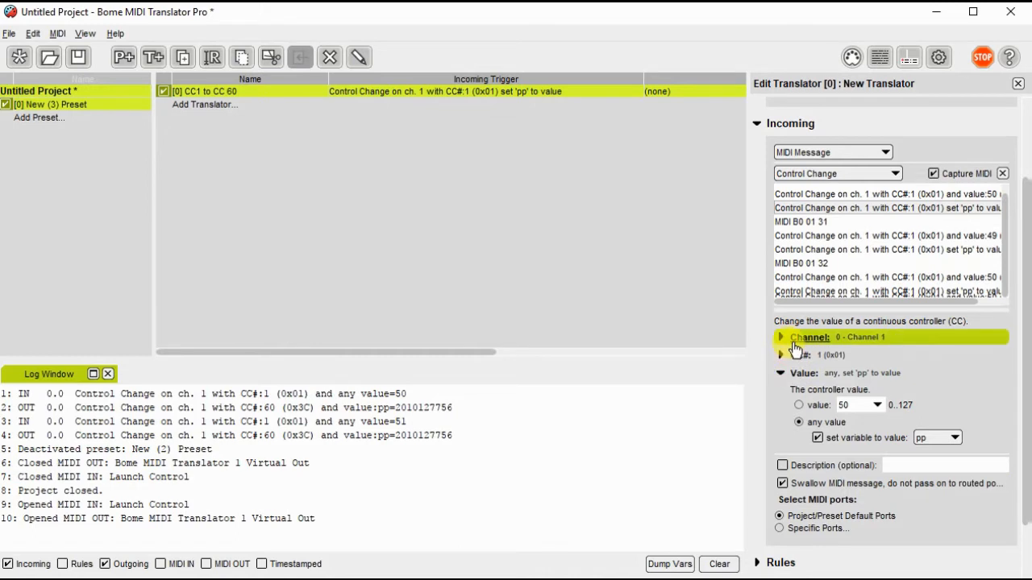
click(798, 355)
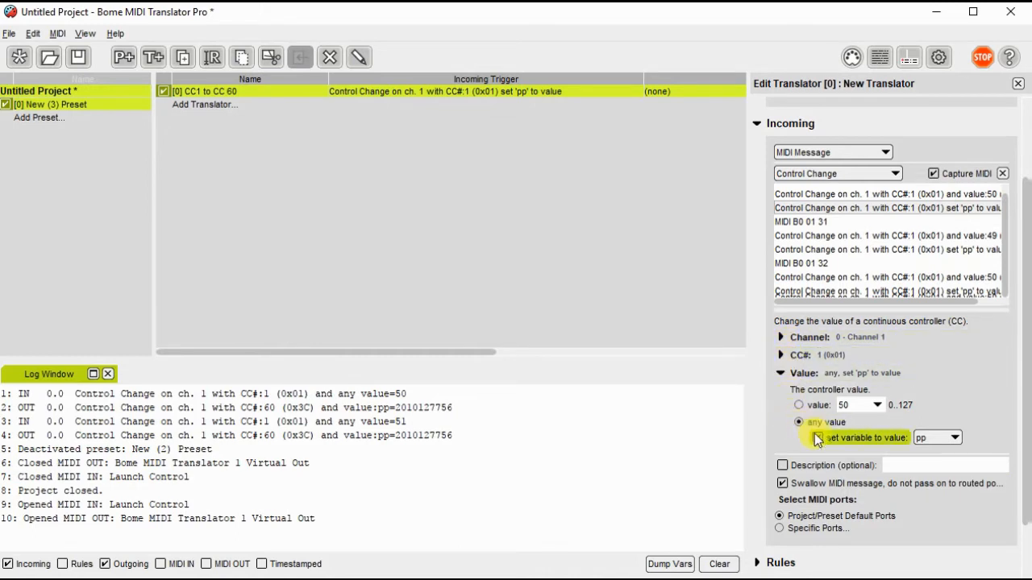
click(821, 437)
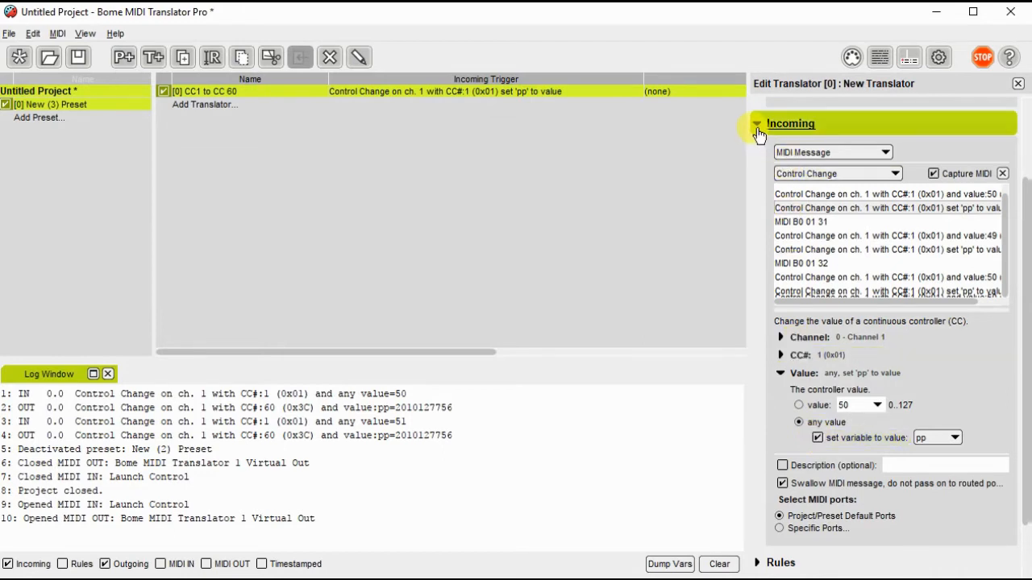
click(760, 123)
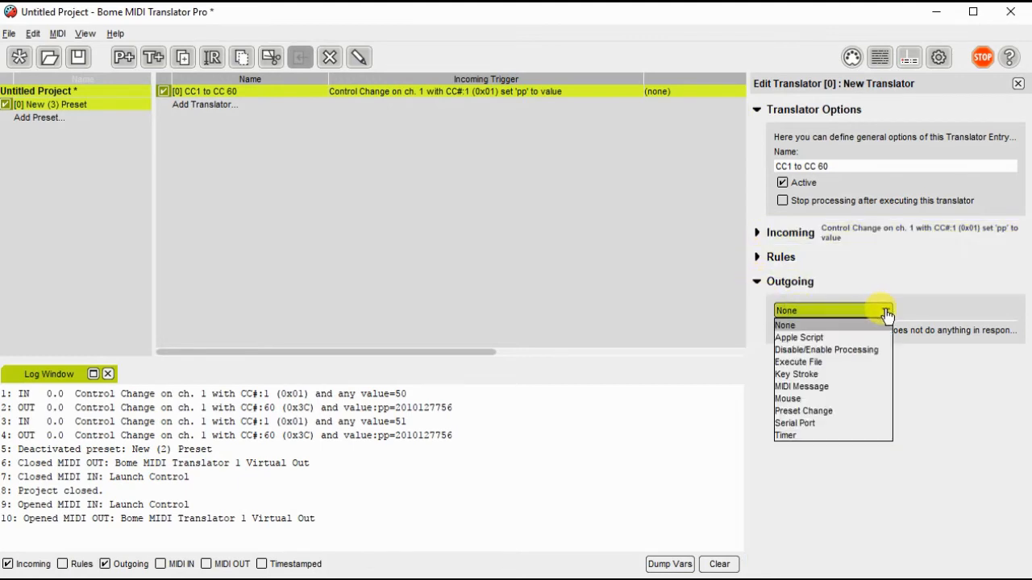
- Make the outgoing action Control Change CC#60 with value from variable pp
click(802, 386)
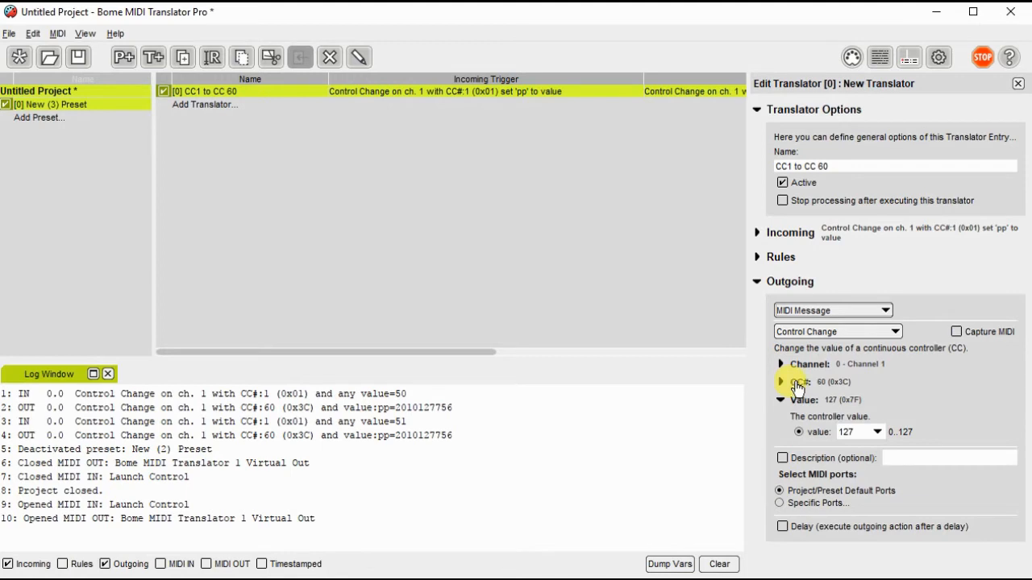
click(802, 382)
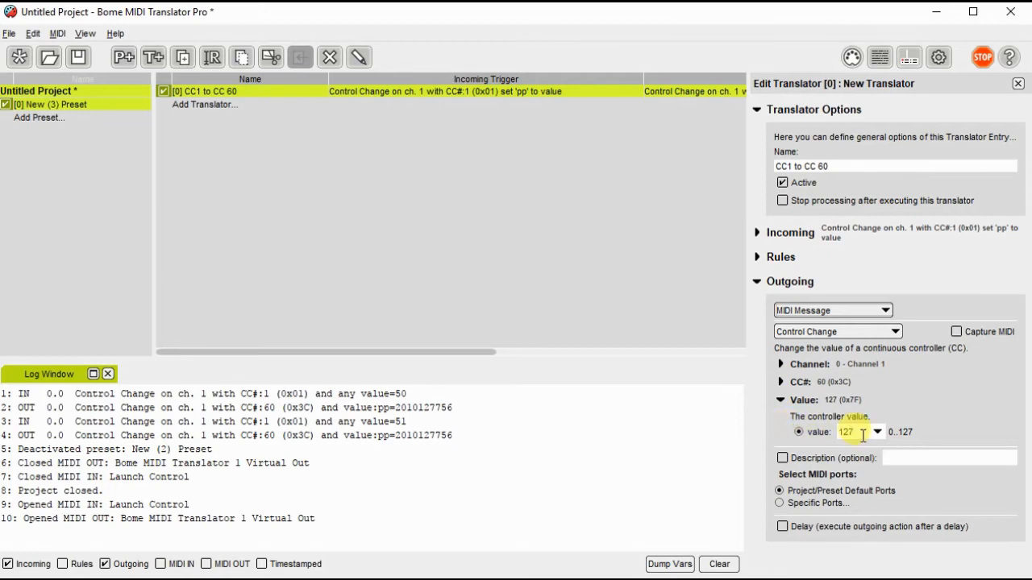
click(877, 432)
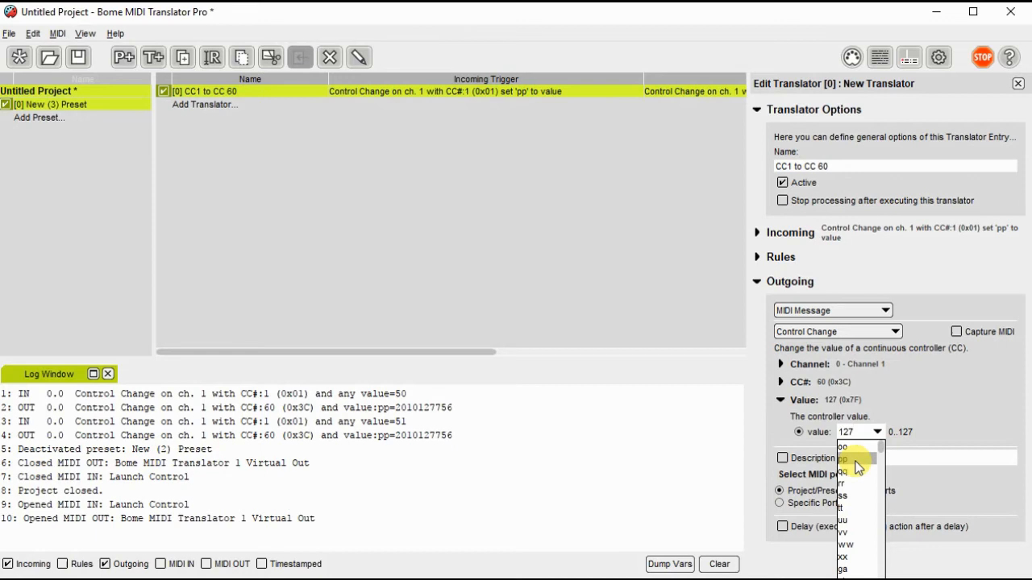
click(856, 456)
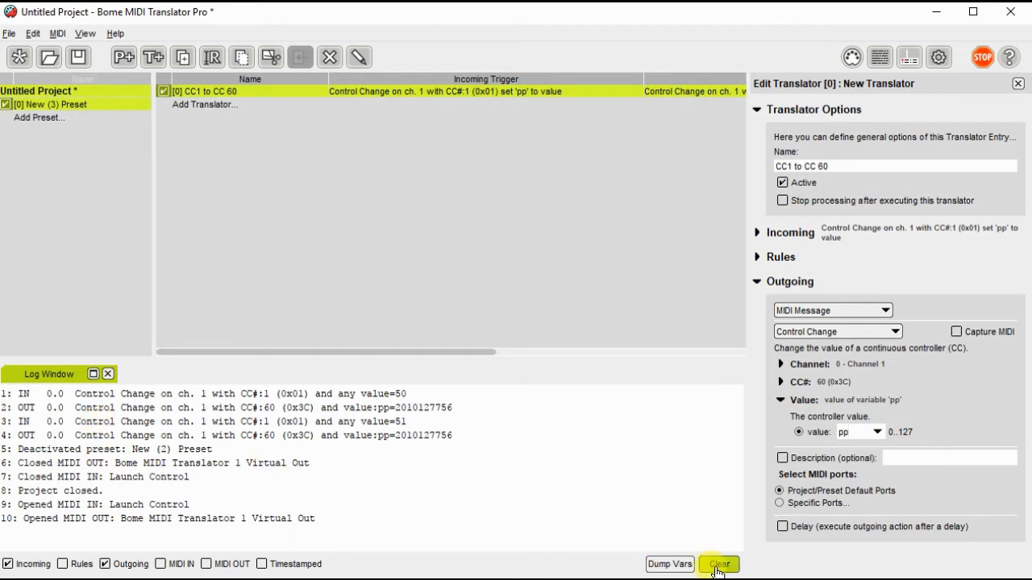
- Clear the log, verify CC1 inputs 51 and 52 output as CC60, then stop trigger logging
click(719, 564)
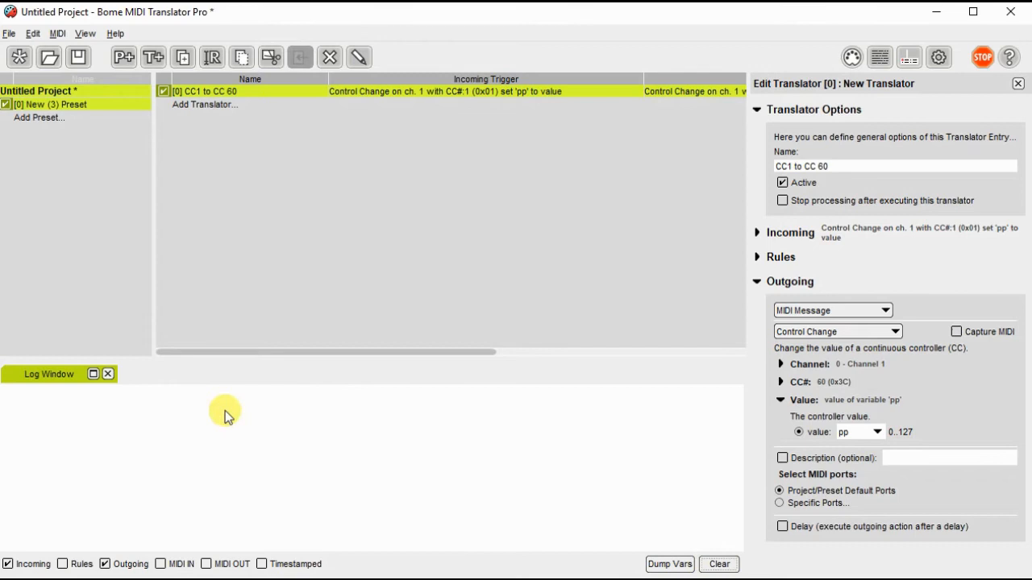
mouse_move(4, 417)
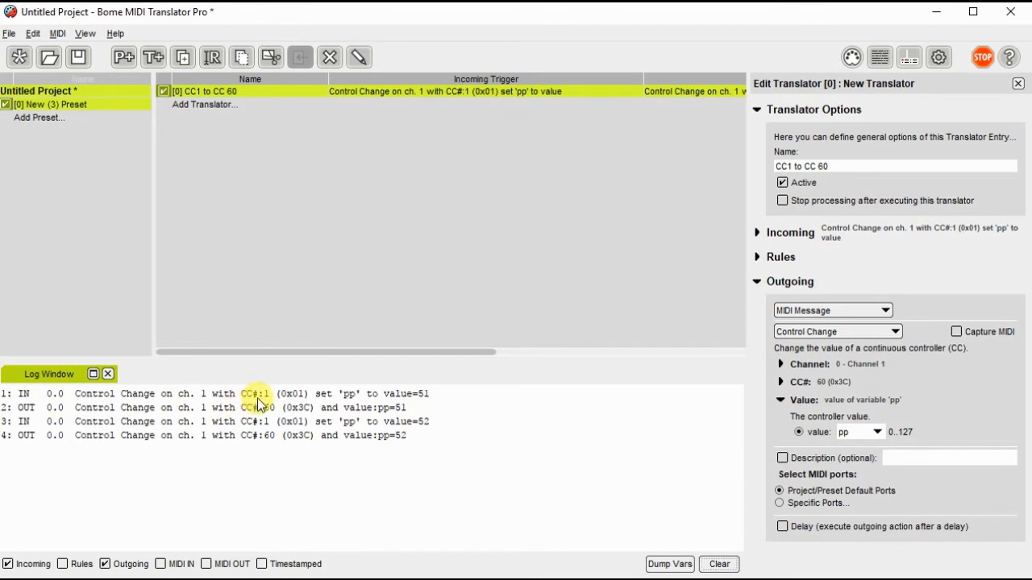
mouse_move(437, 400)
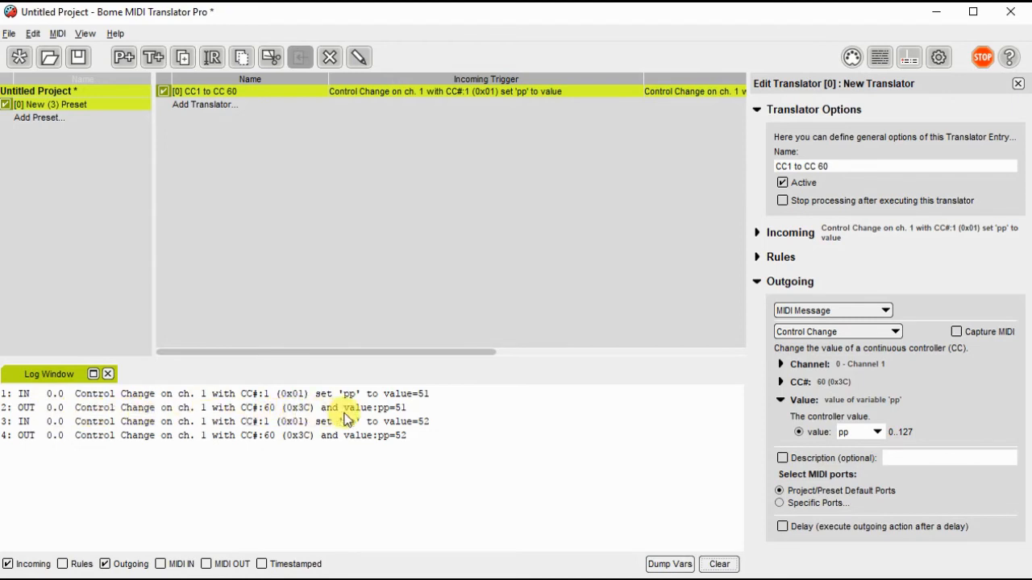
click(8, 565)
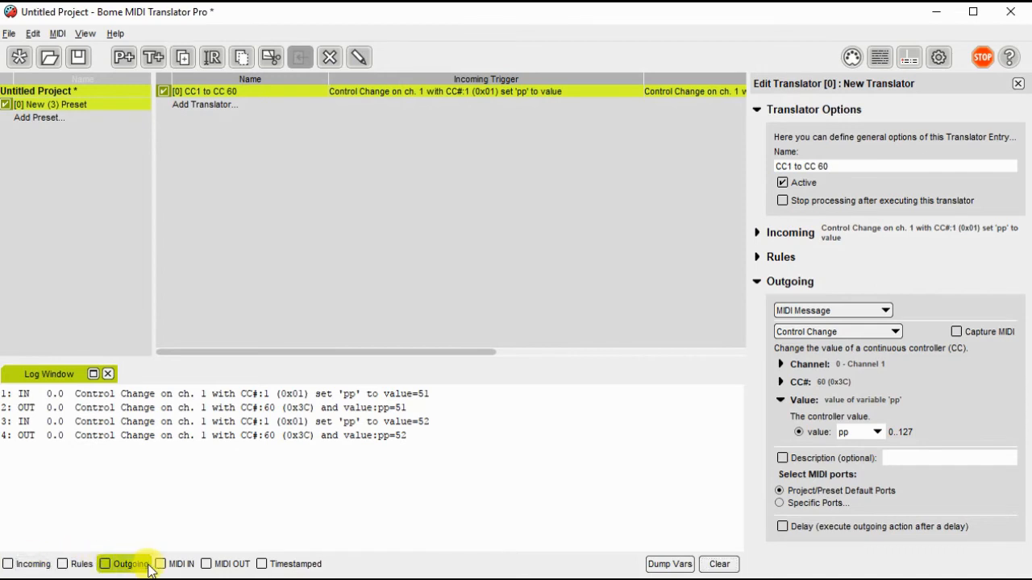
- Log only raw MIDI IN and OUT, clear the log, and see B0 01 35 → B0 3C 35
click(161, 563)
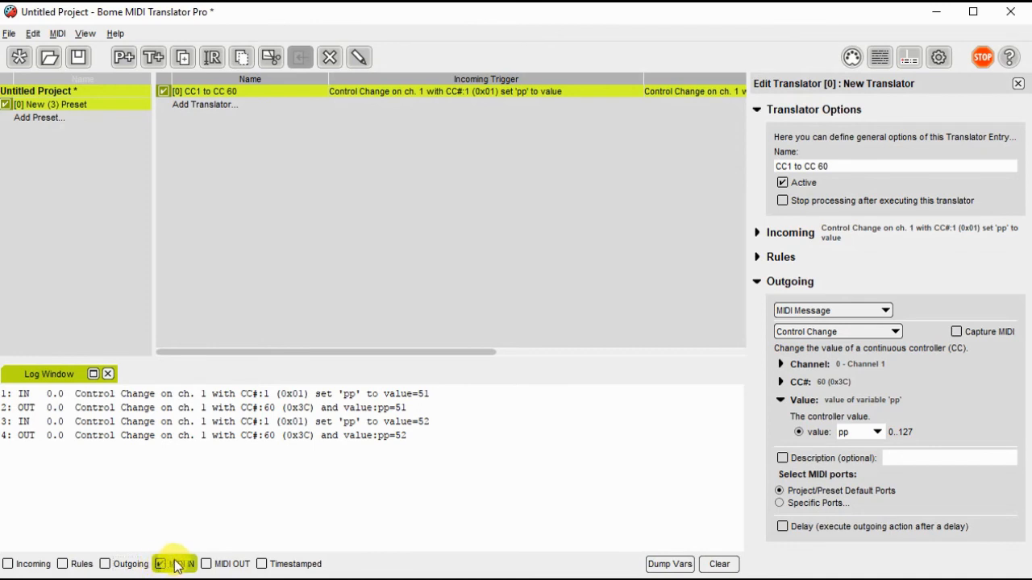
click(160, 563)
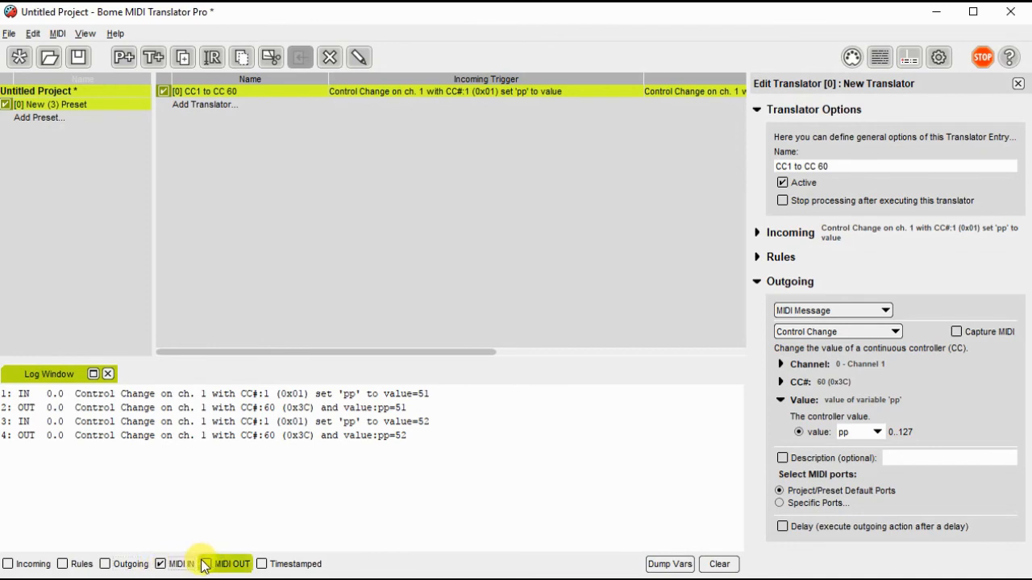
click(206, 565)
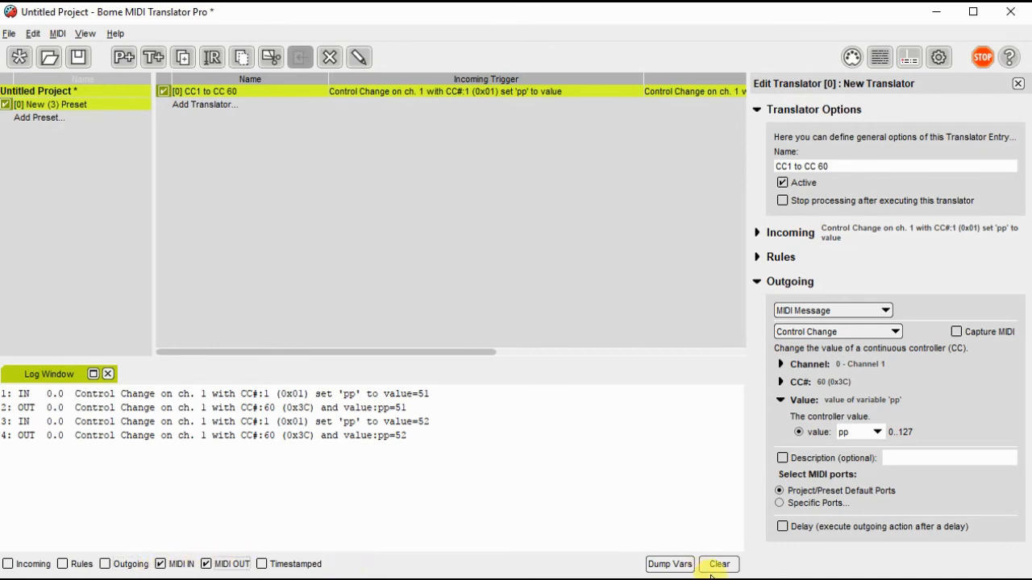
click(719, 563)
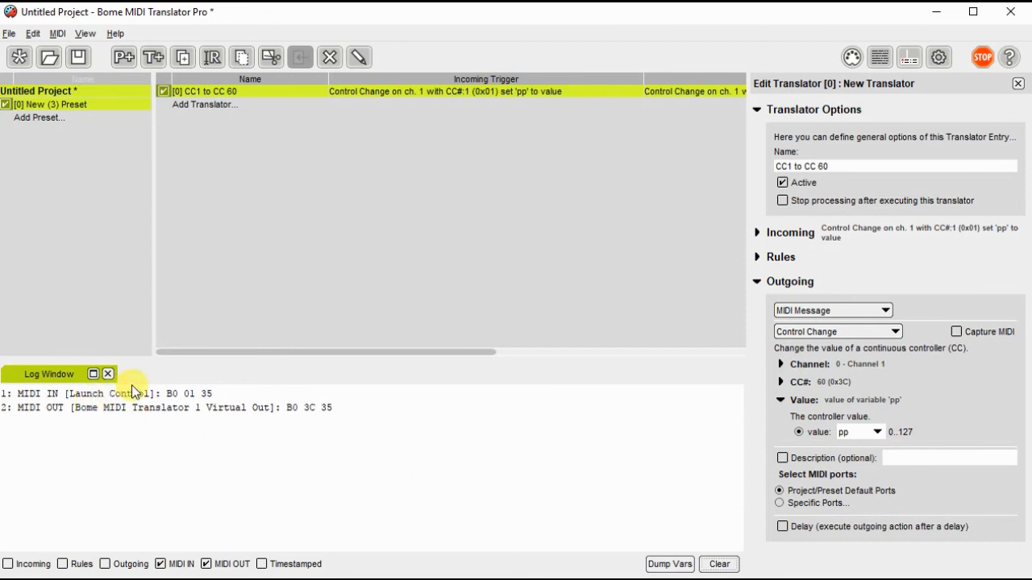
mouse_move(134, 418)
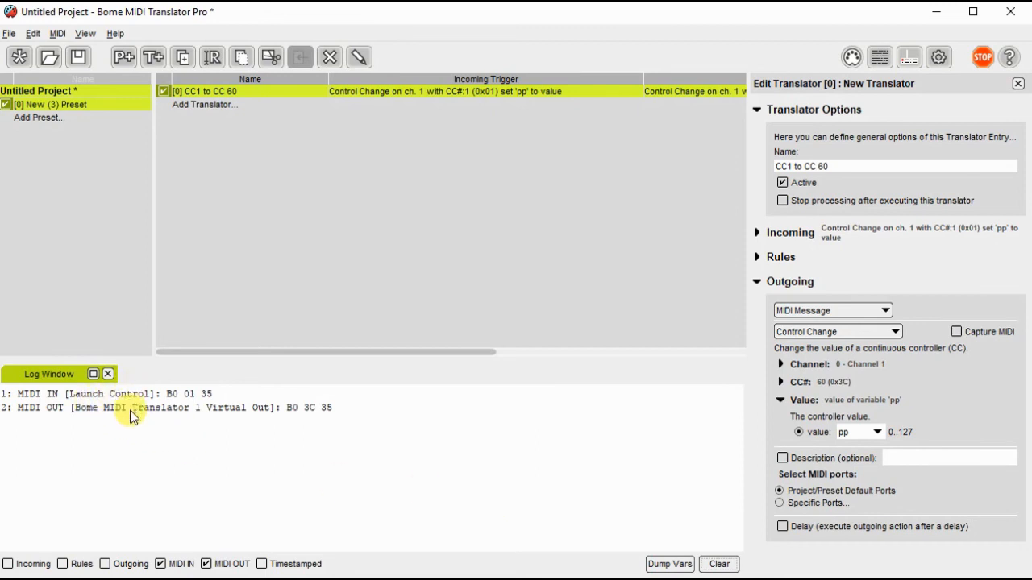